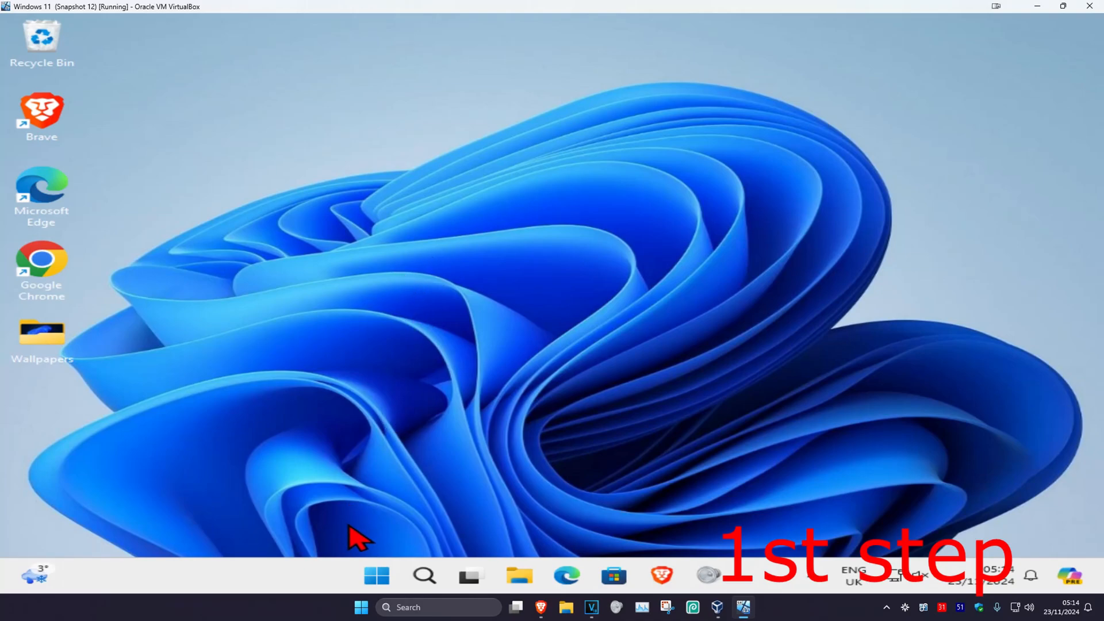
- Find Proxy settings, turn off Automatically detect settings, and open manual proxy setup
{"action": "type", "text": "proxy s"}
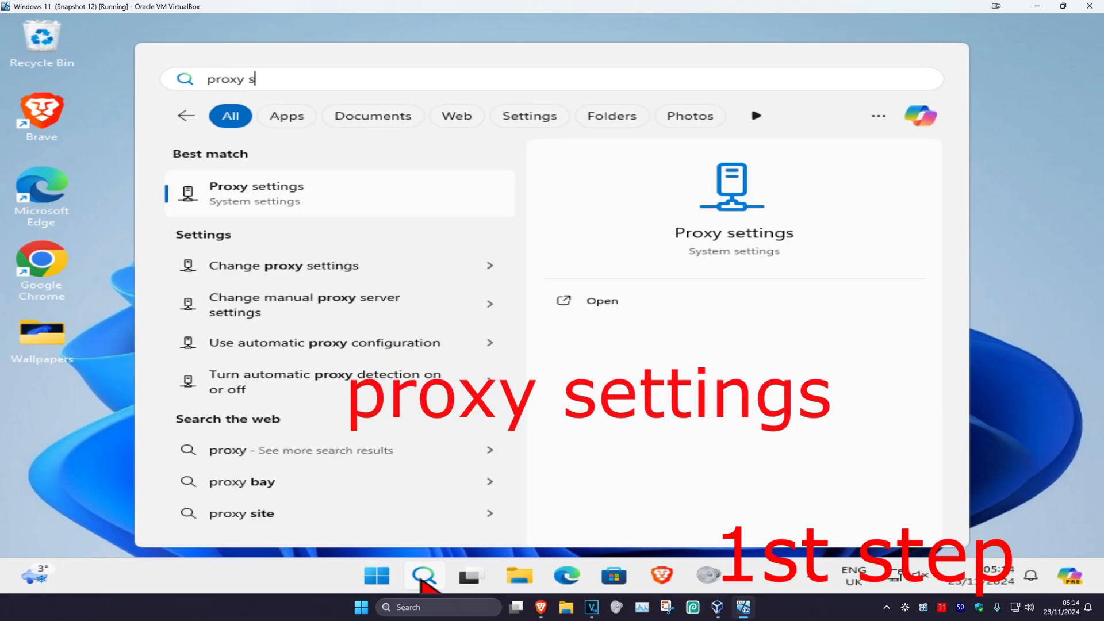
{"action": "left_click", "coordinate": [256, 194]}
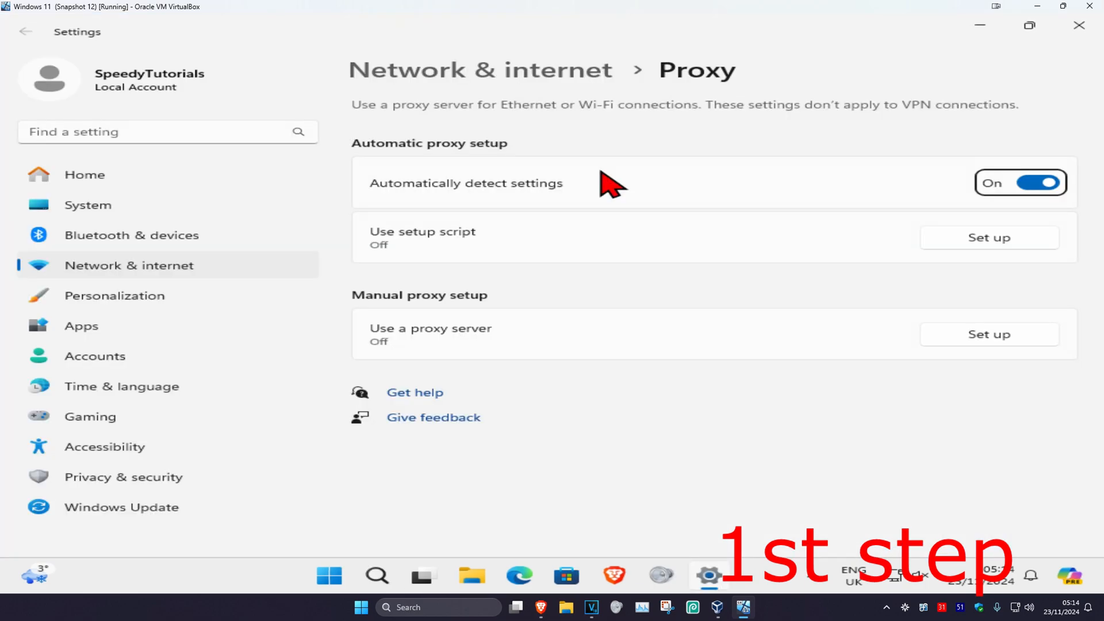
{"action": "mouse_move", "coordinate": [499, 207]}
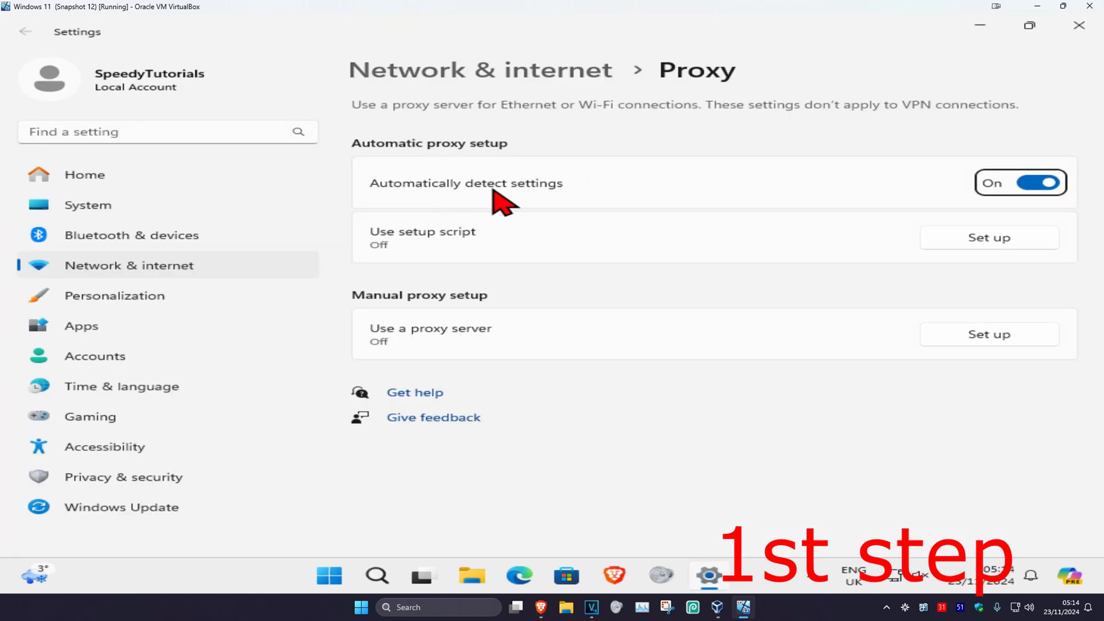
{"action": "left_click", "coordinate": [1020, 182]}
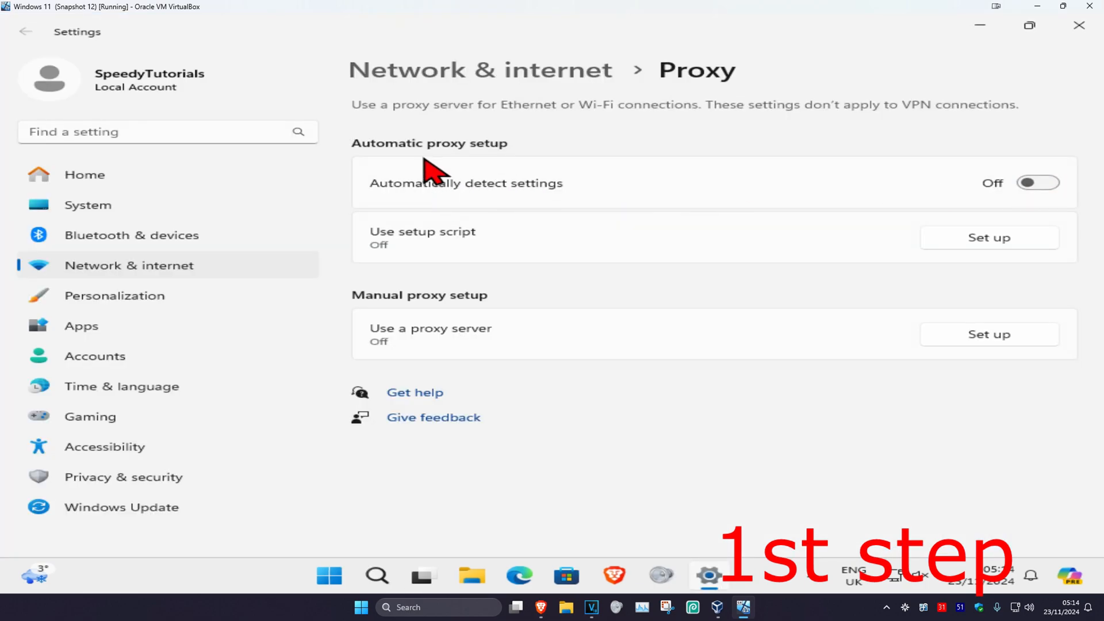
{"action": "left_click", "coordinate": [989, 334]}
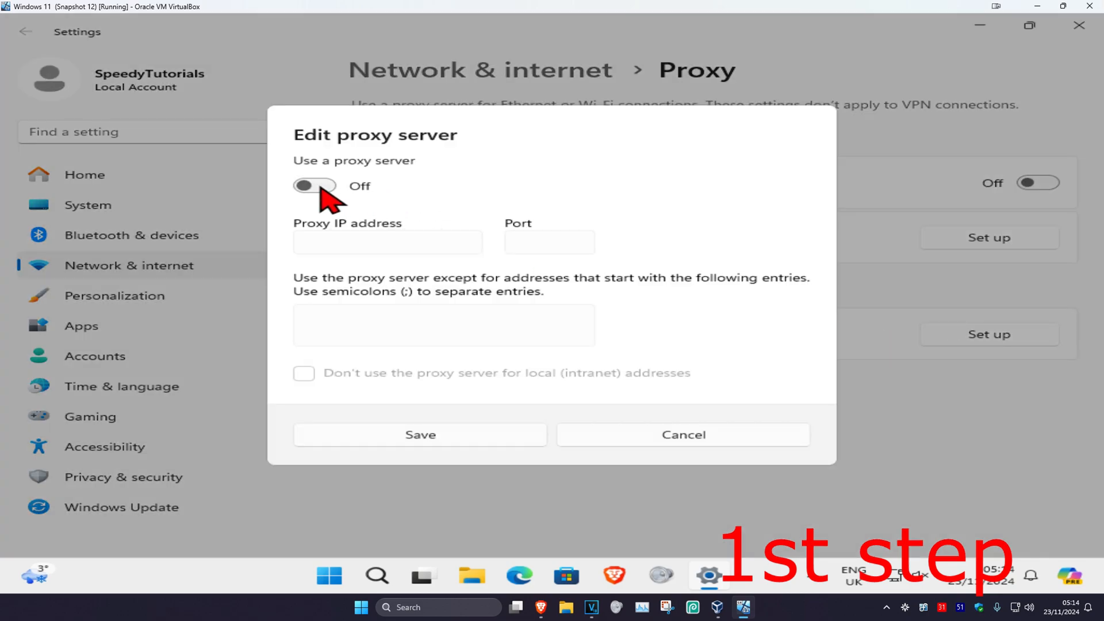
{"action": "mouse_move", "coordinate": [440, 441]}
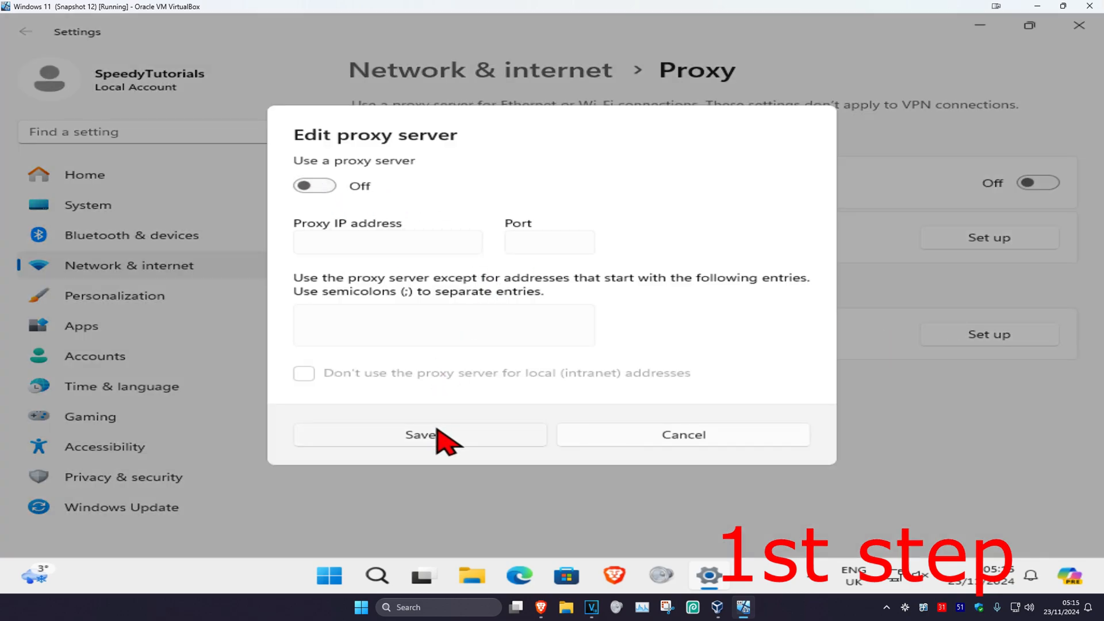
- Save the manual proxy with the server off, then delete all-time Chrome browsing data
{"action": "left_click", "coordinate": [420, 434]}
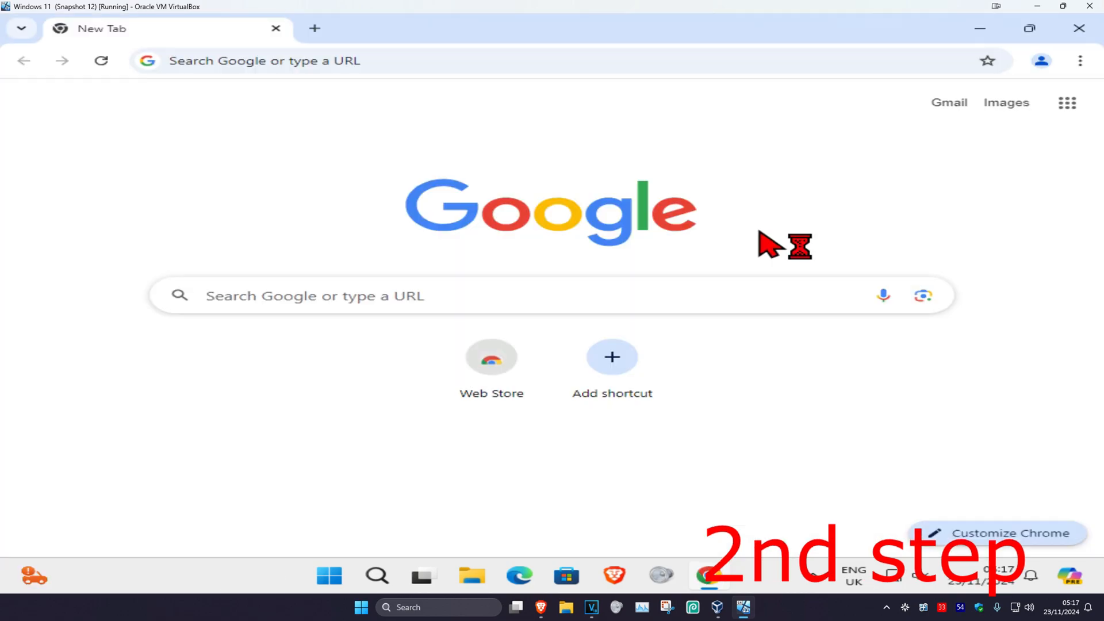
{"action": "mouse_move", "coordinate": [965, 60]}
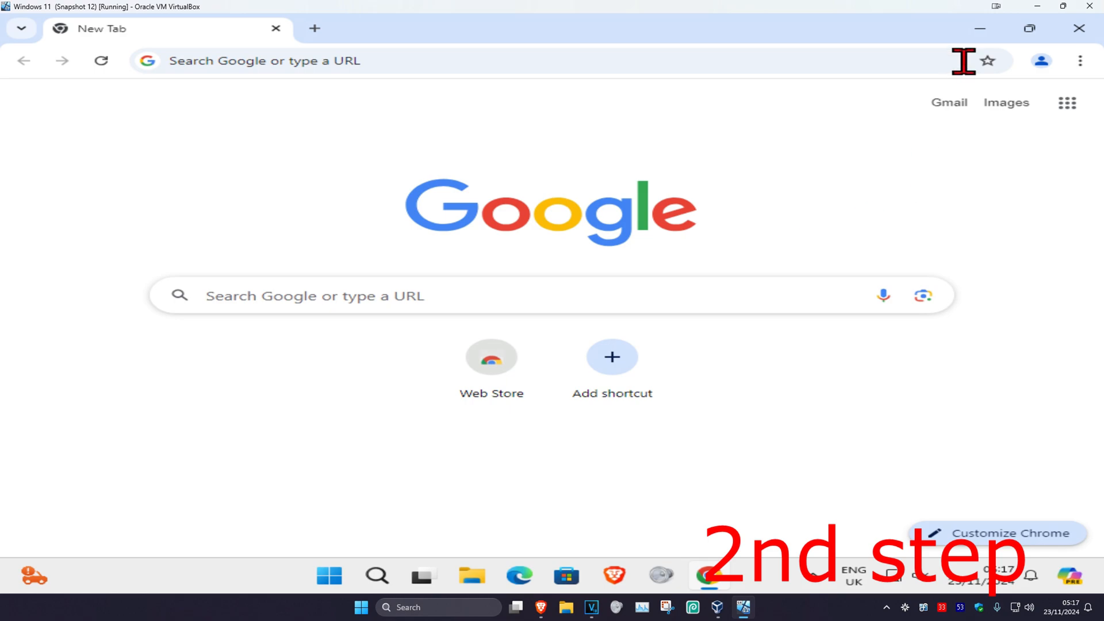
{"action": "left_click", "coordinate": [1080, 60]}
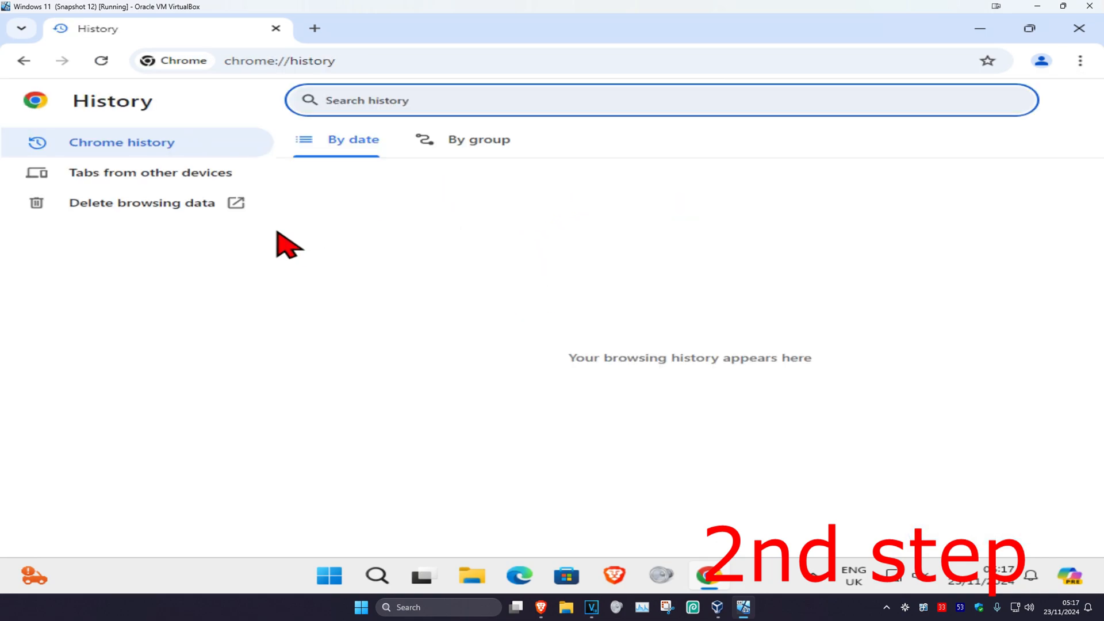
{"action": "left_click", "coordinate": [142, 203]}
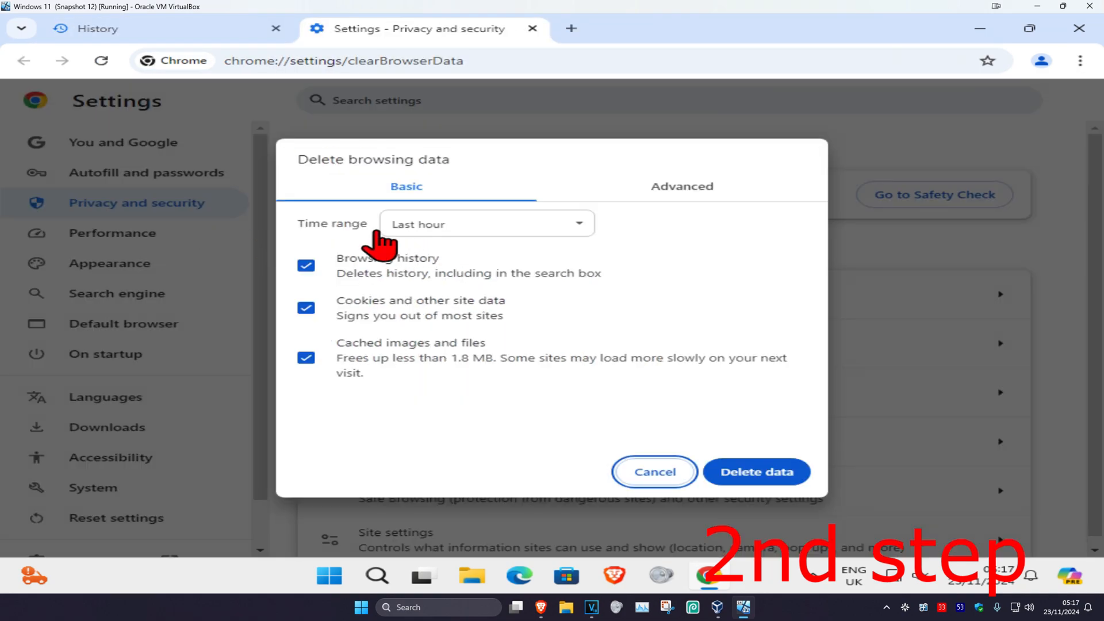
{"action": "left_click", "coordinate": [486, 223]}
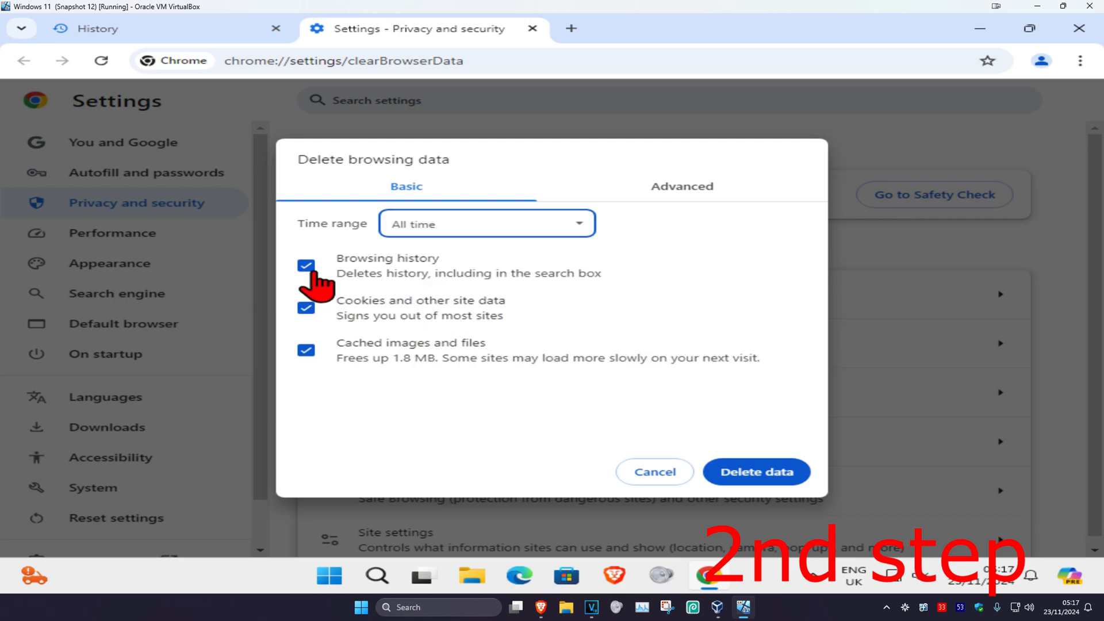
{"action": "left_click", "coordinate": [305, 266]}
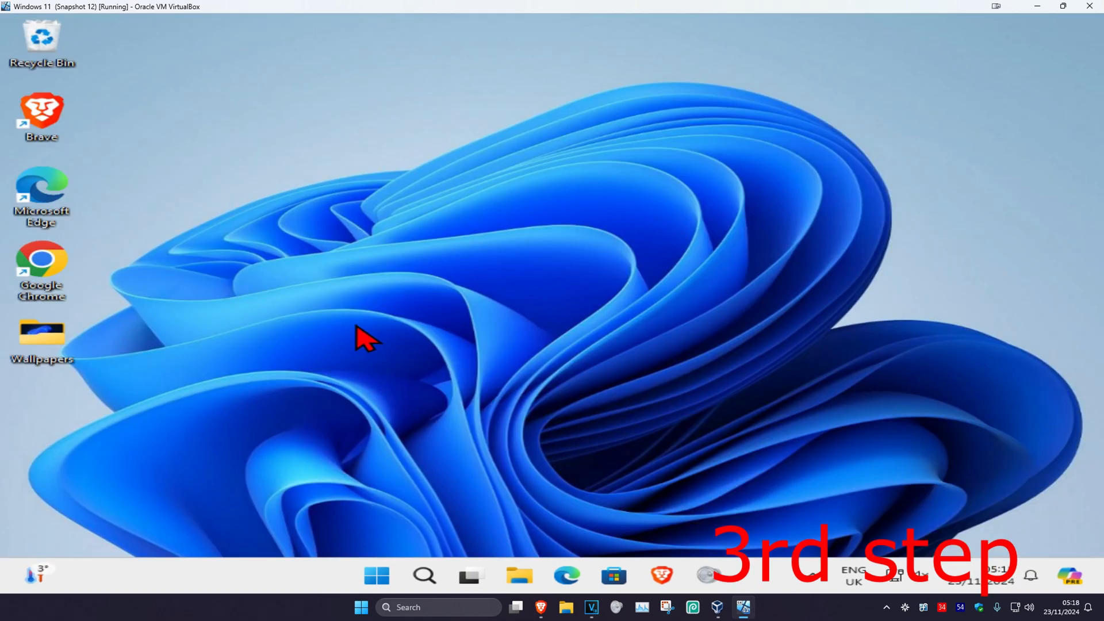
- Search for cmd and run Command Prompt as administrator
{"action": "left_click", "coordinate": [423, 575]}
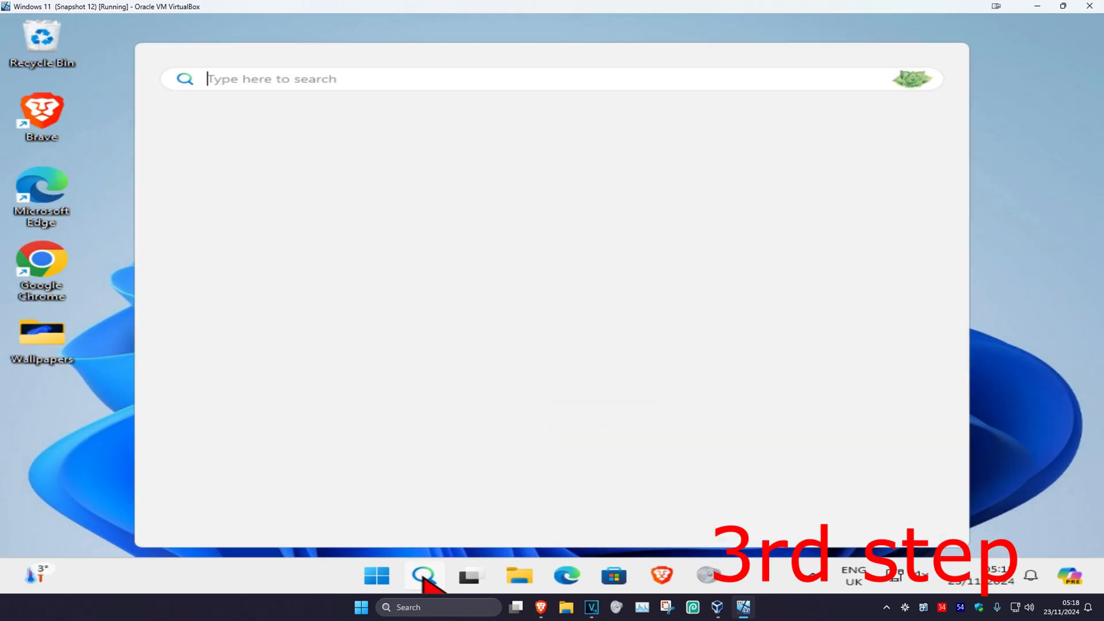
{"action": "type", "text": "cmd"}
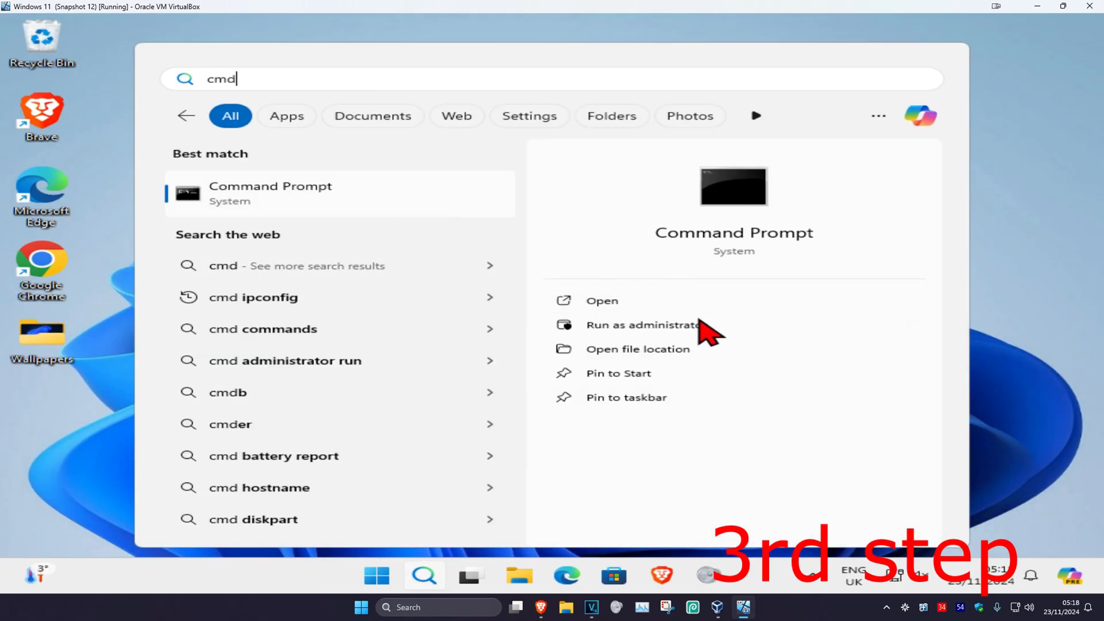
{"action": "left_click", "coordinate": [642, 324]}
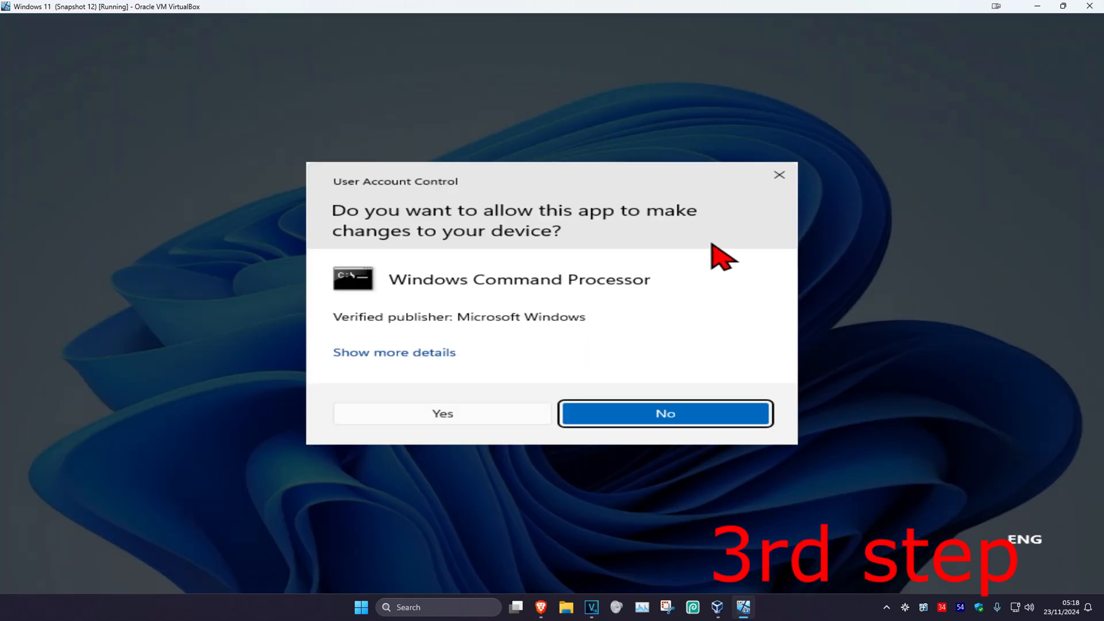
- Allow the UAC prompt, run ipconfig /flushdns, and start typing a netsh command
{"action": "left_click", "coordinate": [442, 414]}
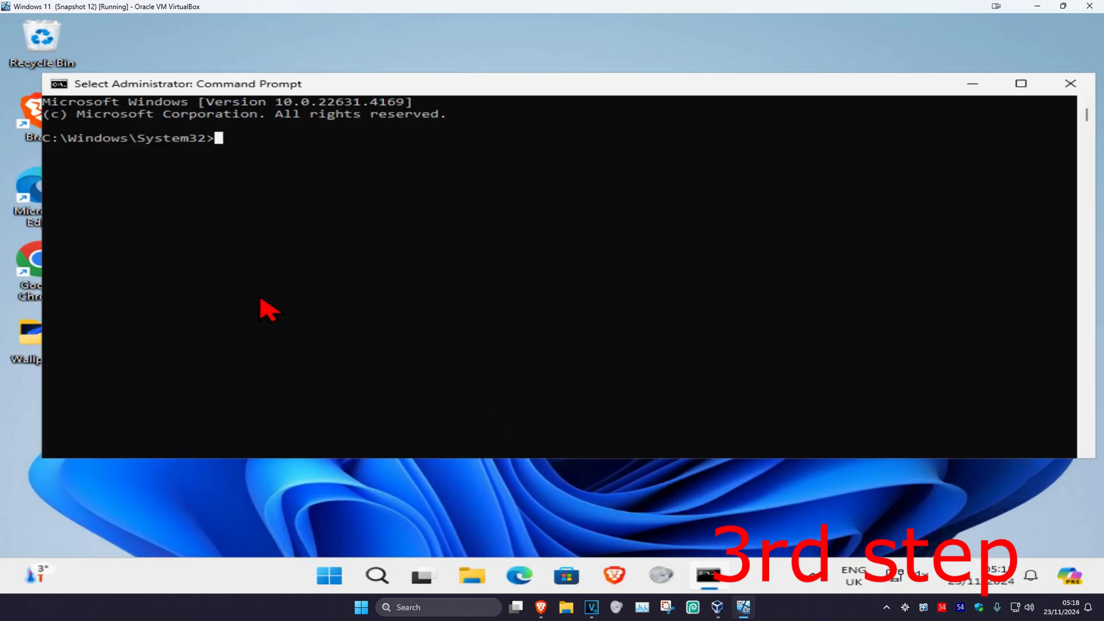
{"action": "type", "text": "i"}
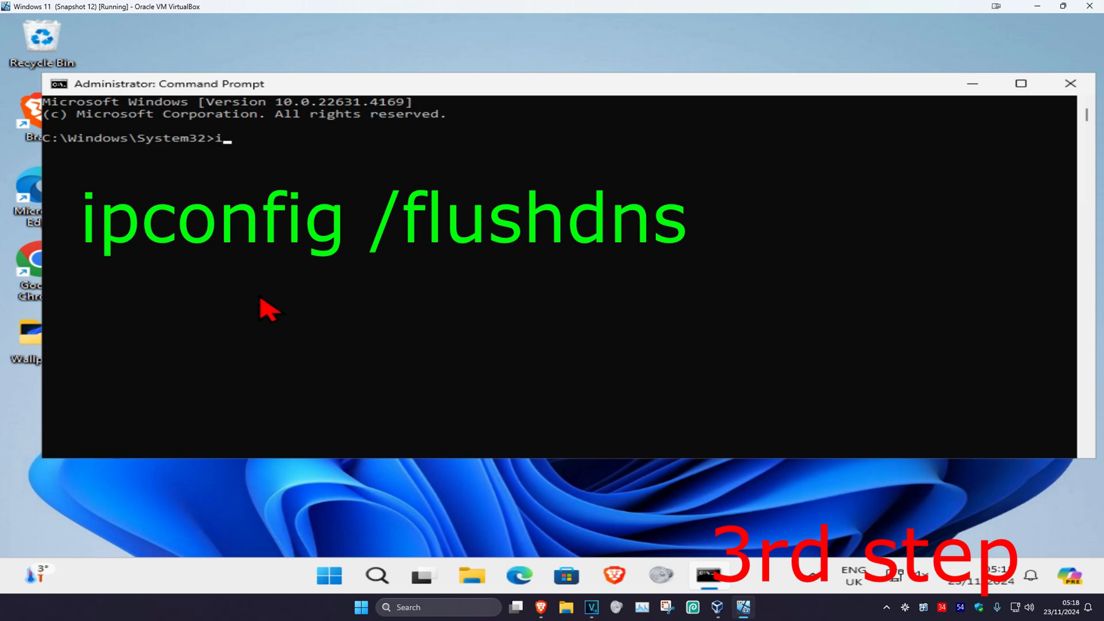
{"action": "type", "text": "pconfig /flushdns"}
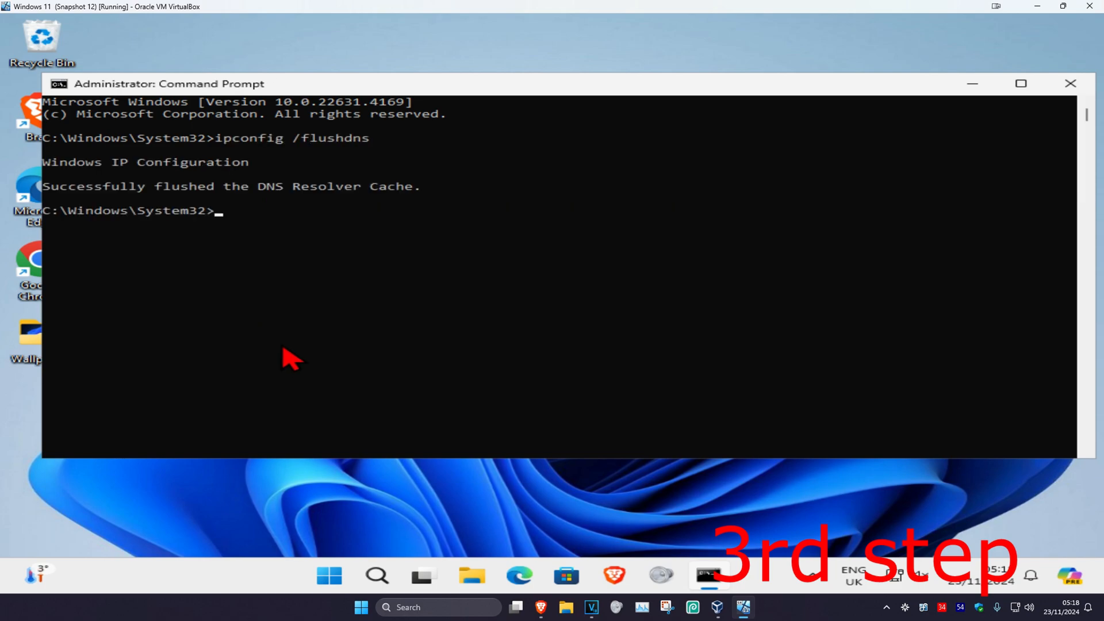
{"action": "type", "text": "net"}
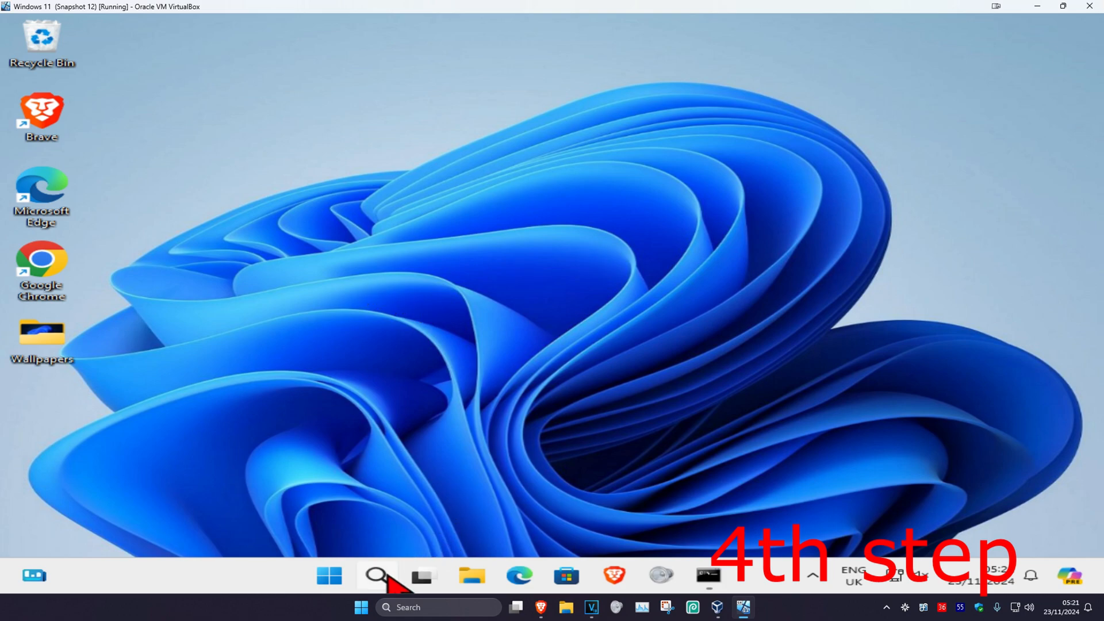
- Find Network reset, confirm Reset now, and dismiss the sign-out warning so the PC restarts
{"action": "type", "text": "network reset"}
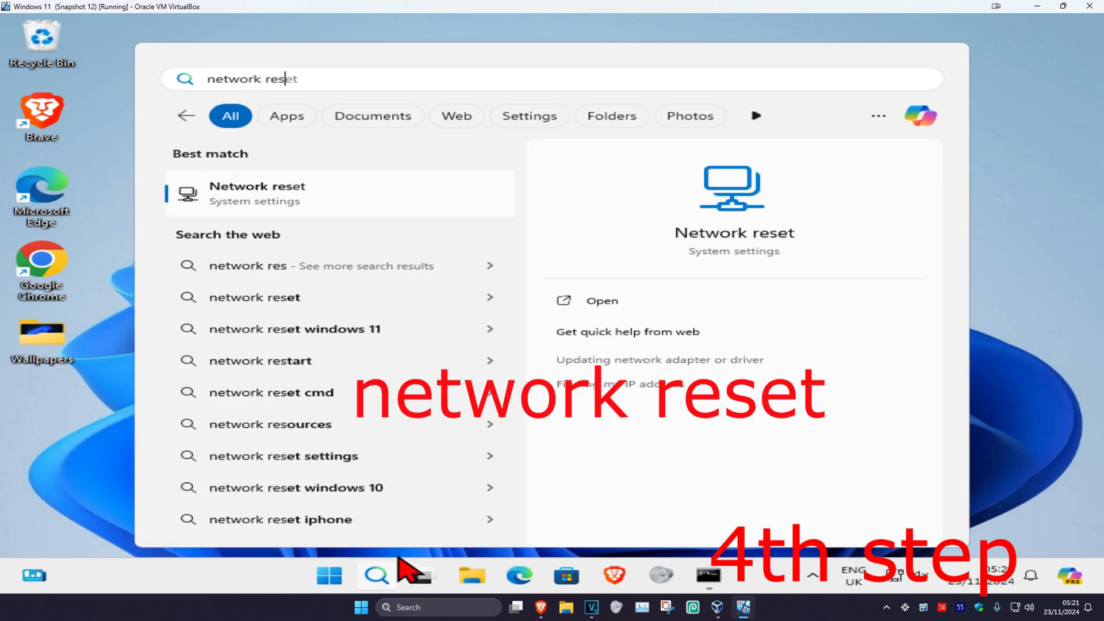
{"action": "left_click", "coordinate": [602, 301]}
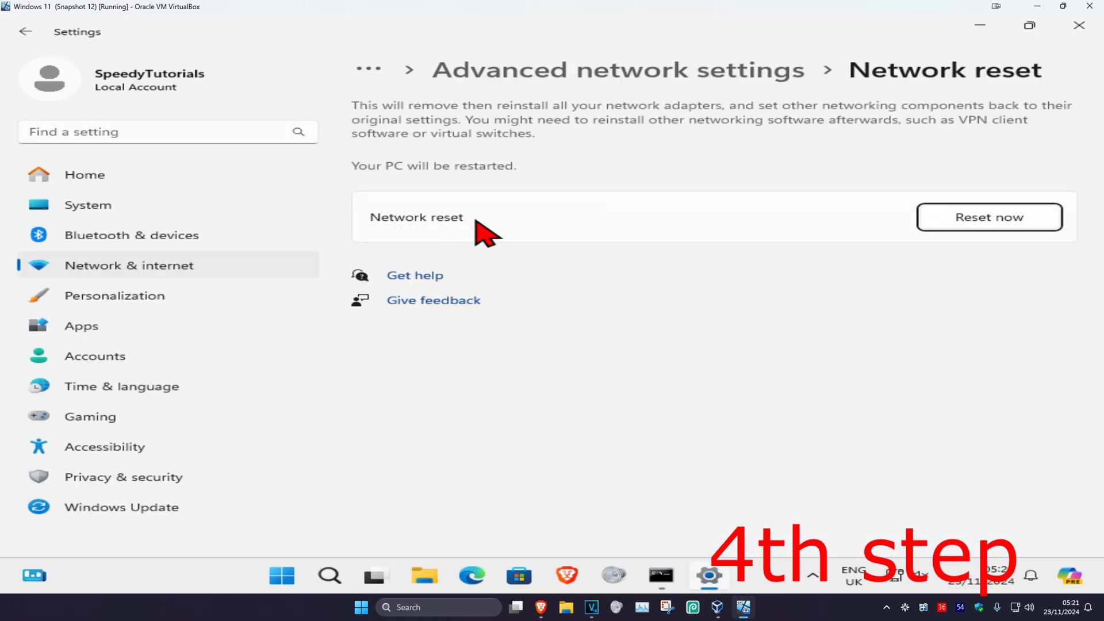
{"action": "left_click", "coordinate": [988, 217]}
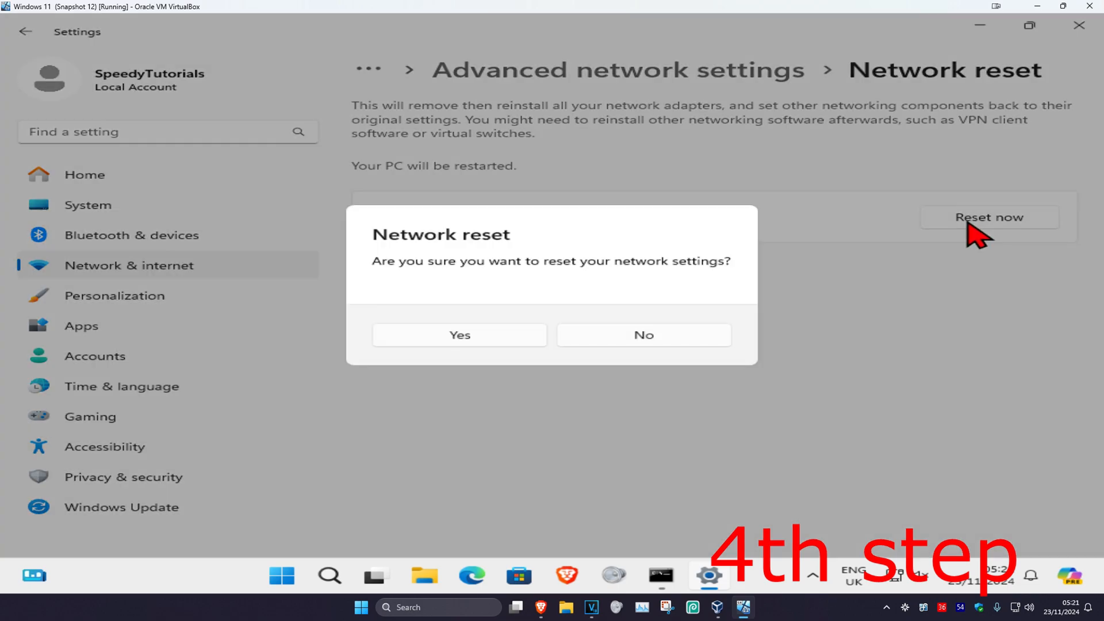
{"action": "left_click", "coordinate": [642, 334]}
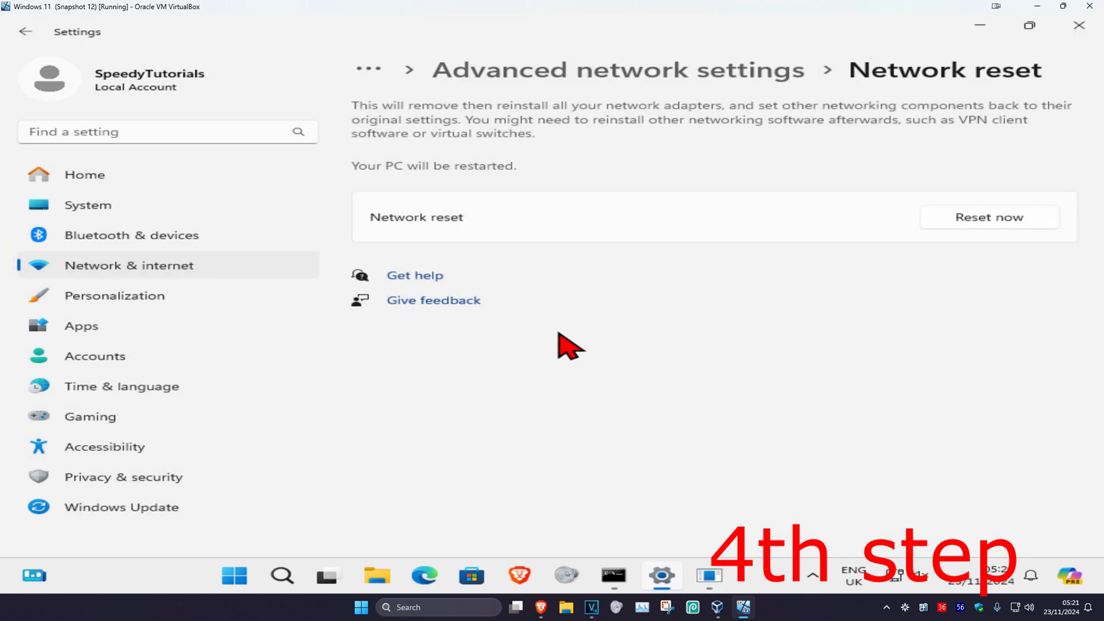
{"action": "left_click", "coordinate": [989, 217]}
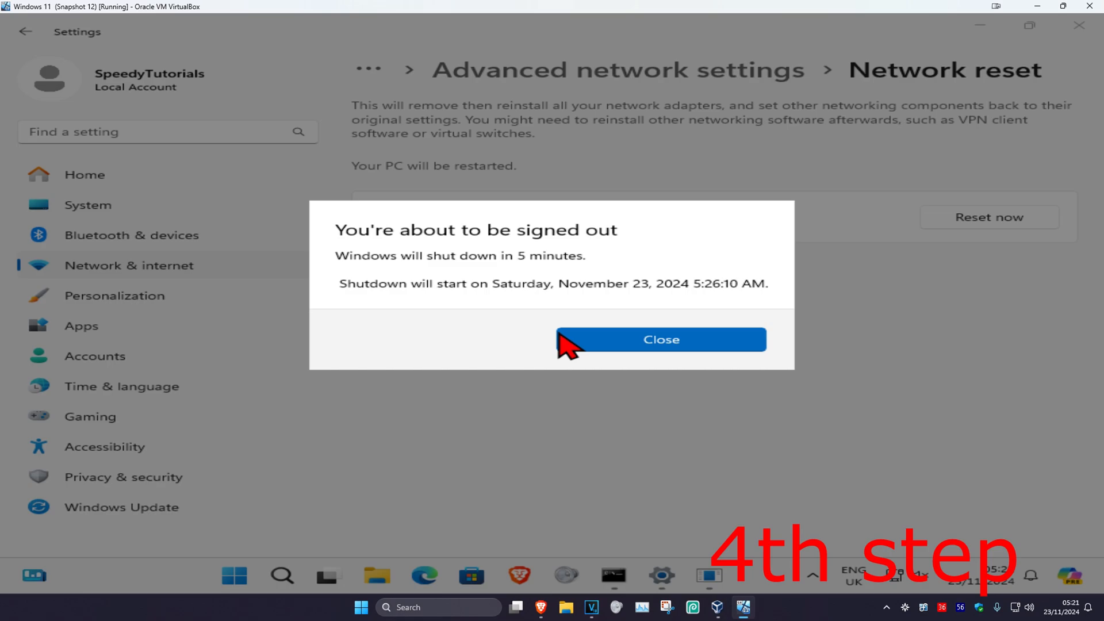
{"action": "left_click", "coordinate": [660, 339]}
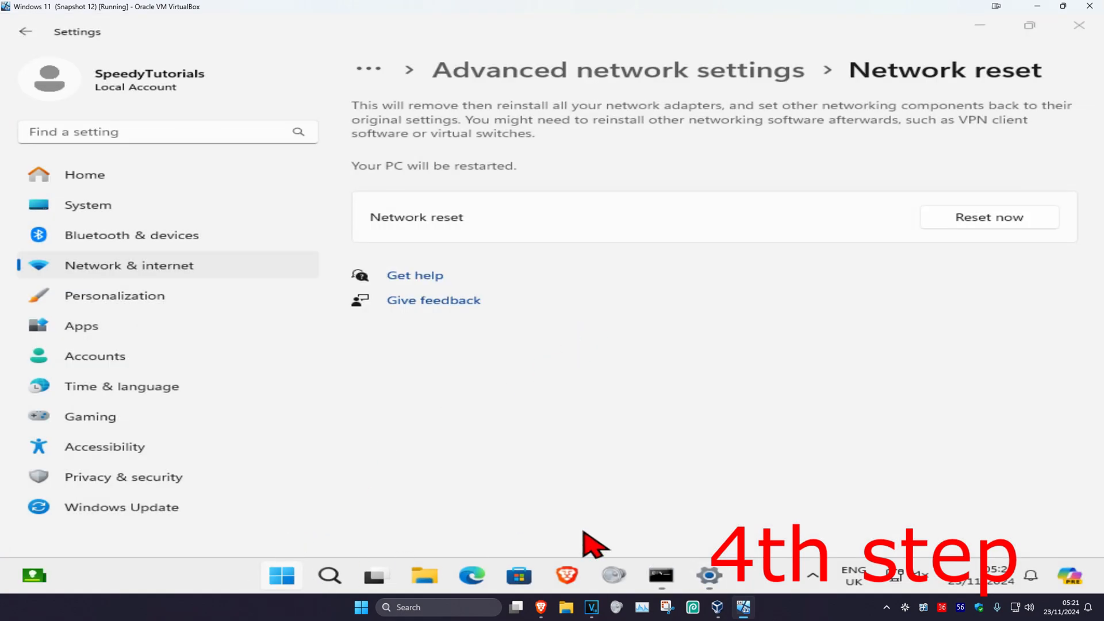
{"action": "left_click", "coordinate": [988, 217]}
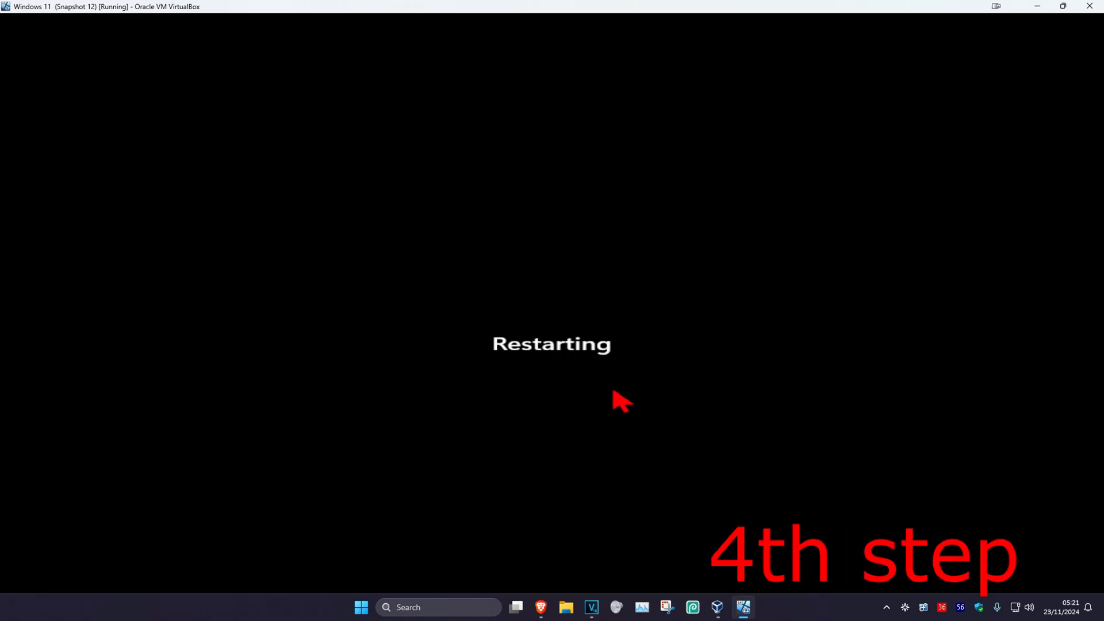